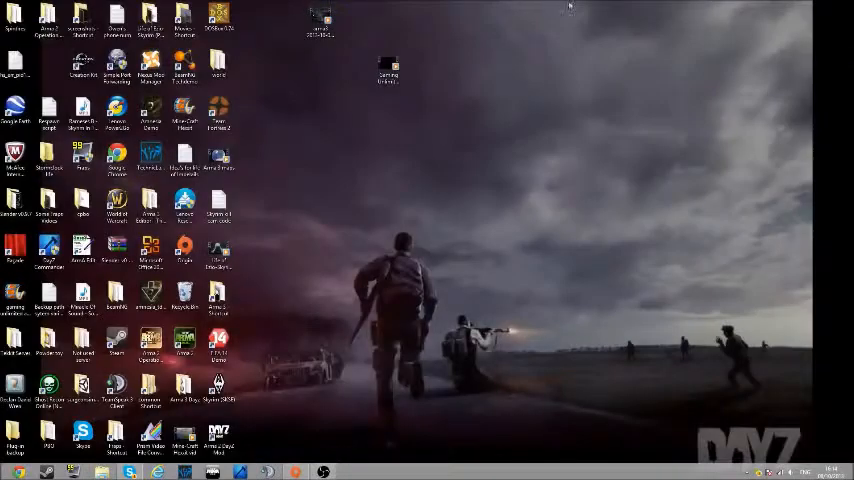
mouse_move(477, 75)
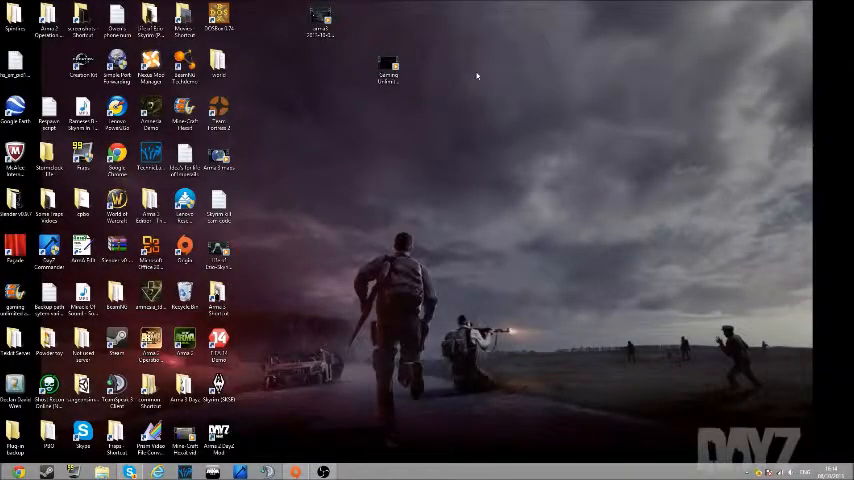
mouse_move(489, 108)
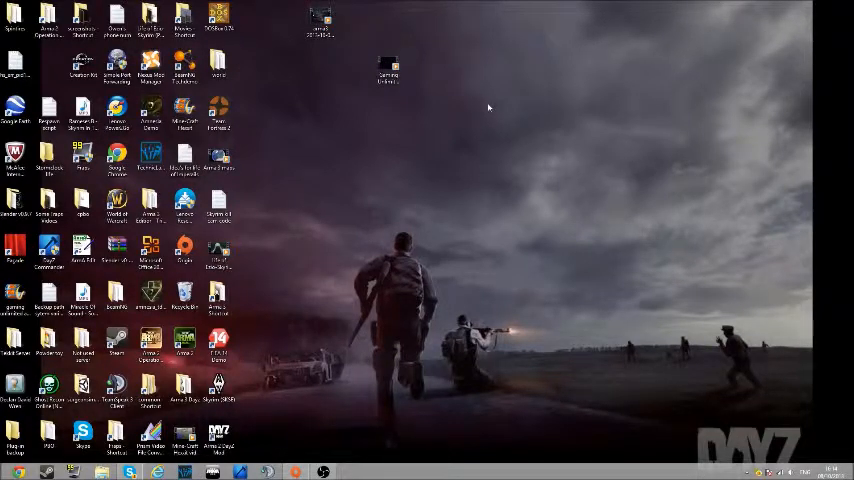
mouse_move(370, 225)
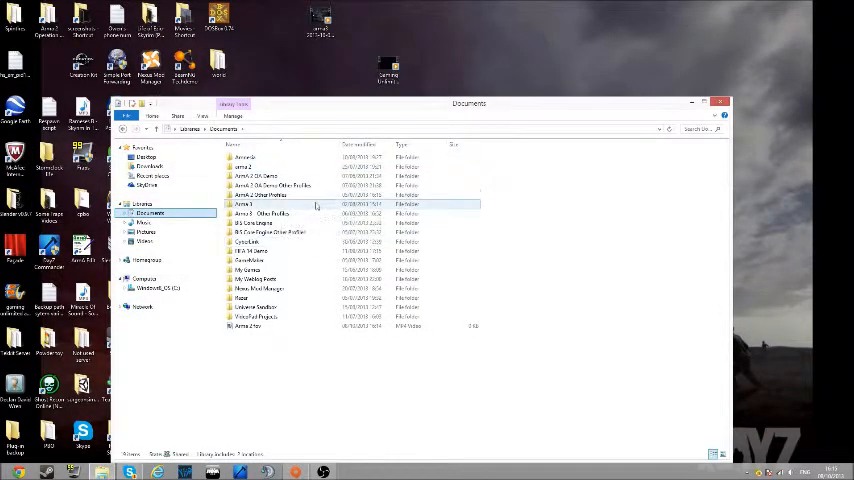
- Open the arma 2 folder in Documents and launch its config file
double_click(244, 204)
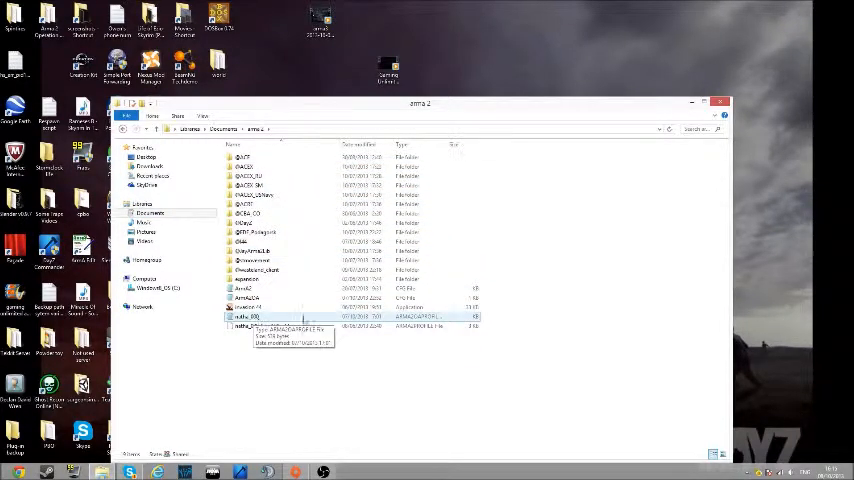
double_click(252, 316)
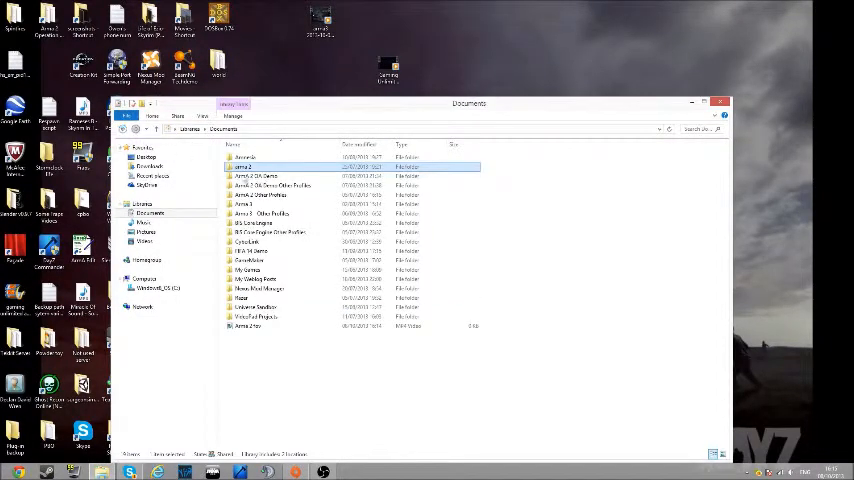
- Enter ArmA 2 Other Profiles and open the player profile folder inside it
click(270, 195)
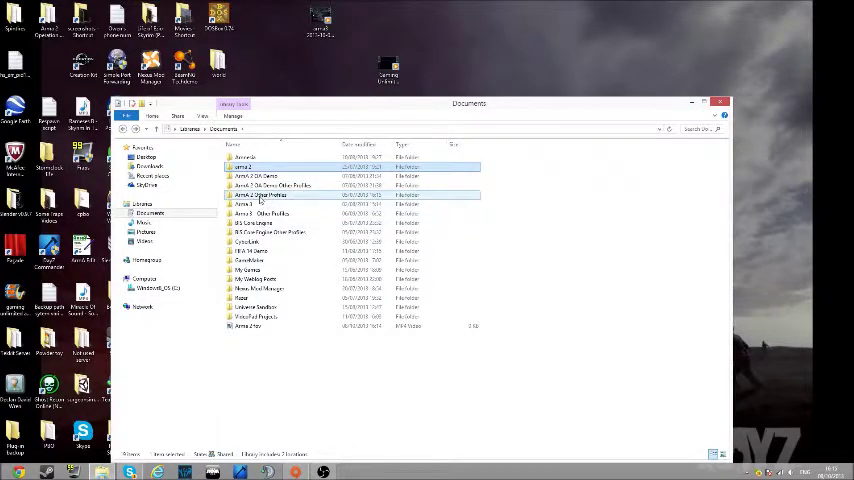
double_click(262, 194)
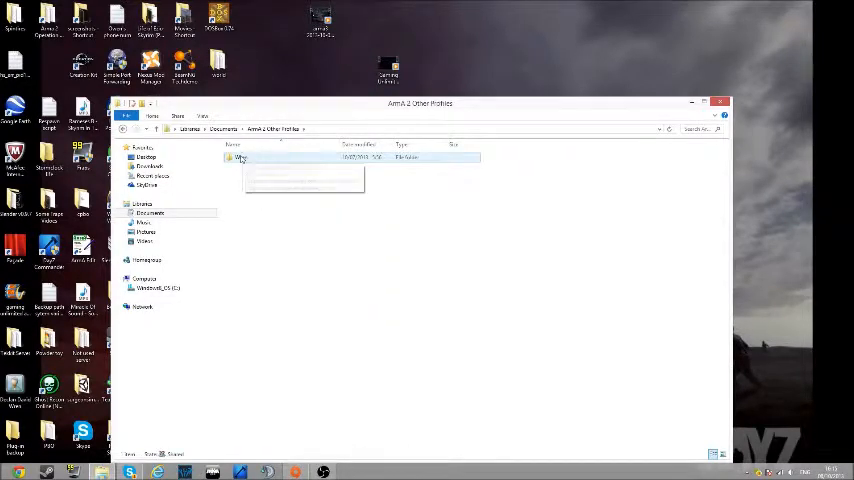
double_click(240, 158)
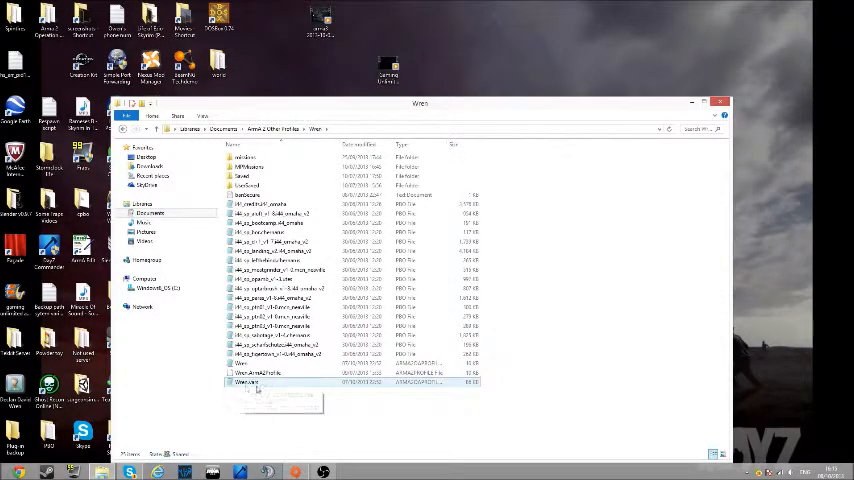
mouse_move(258, 385)
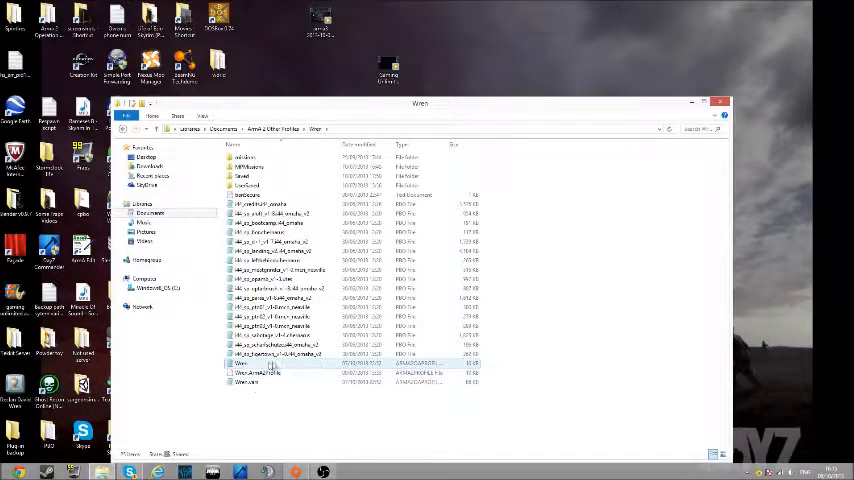
mouse_move(260, 373)
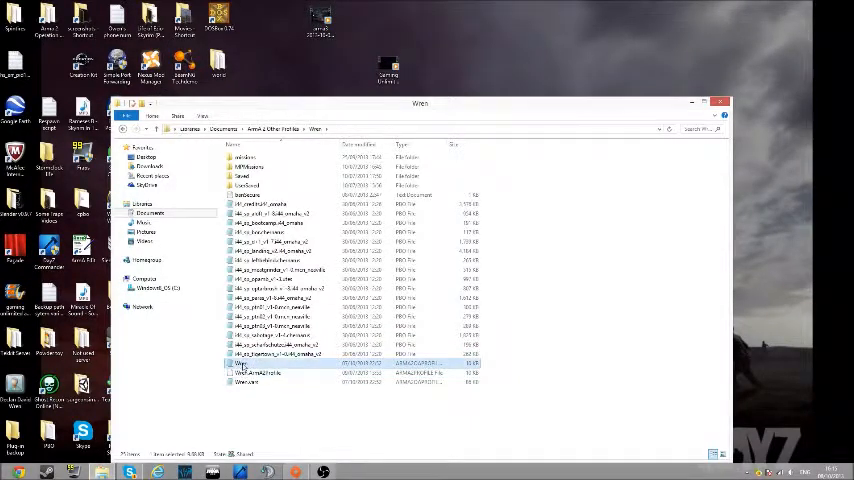
- Open ArmA2OAProfile in Notepad, scroll to the view settings, then close the windows
double_click(242, 363)
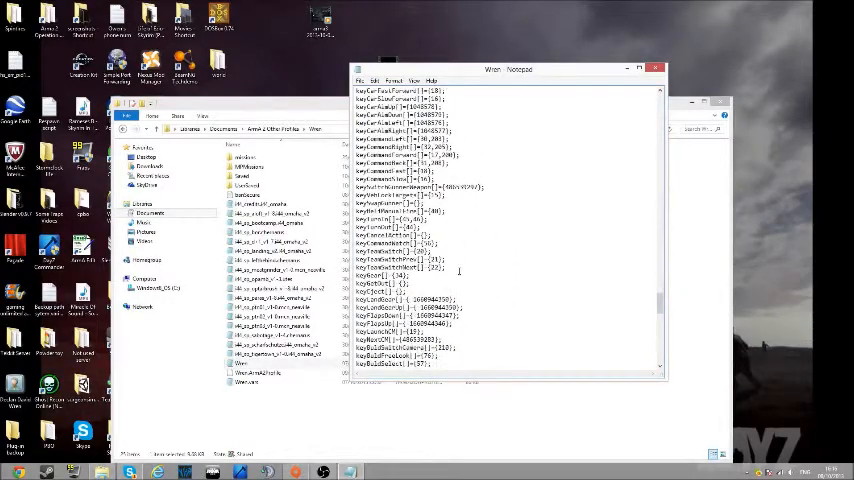
scroll(down, 3)
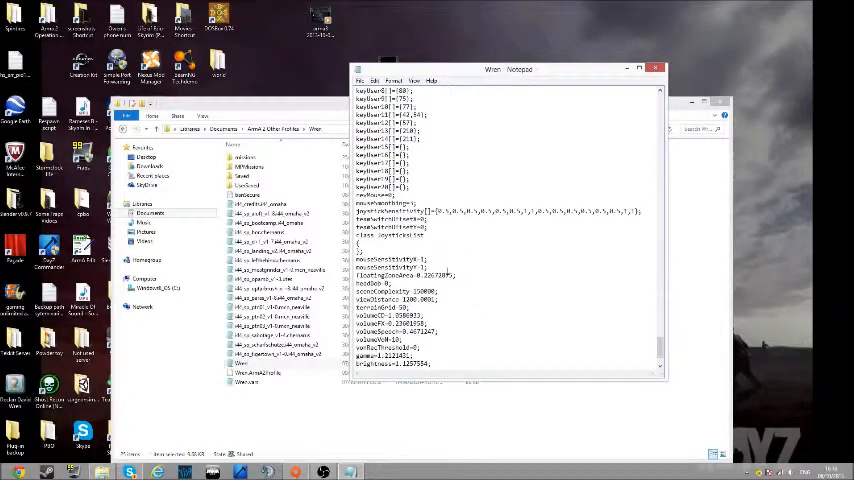
scroll(down, 3)
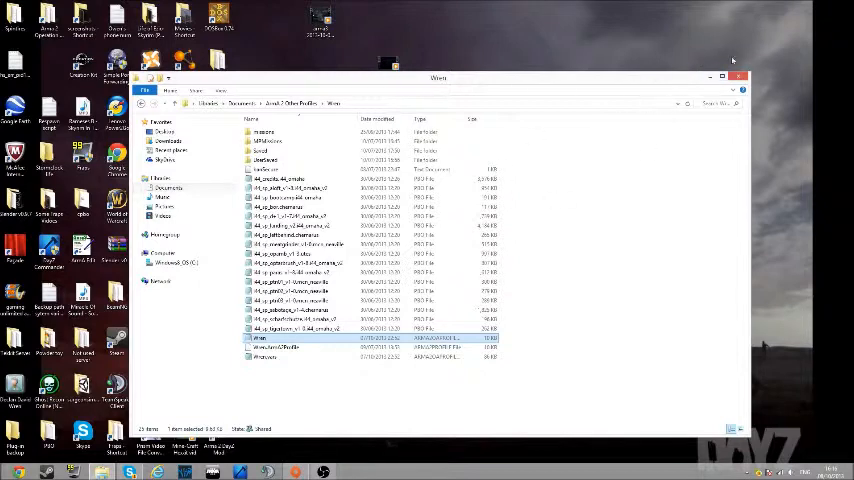
click(738, 77)
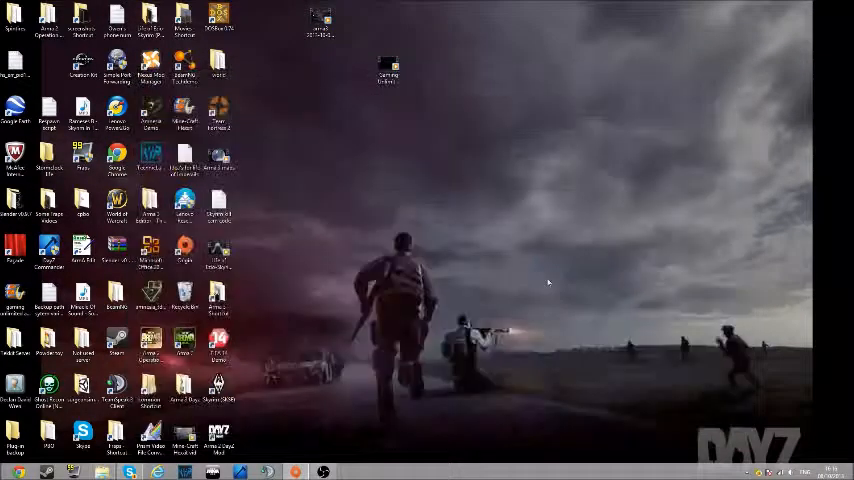